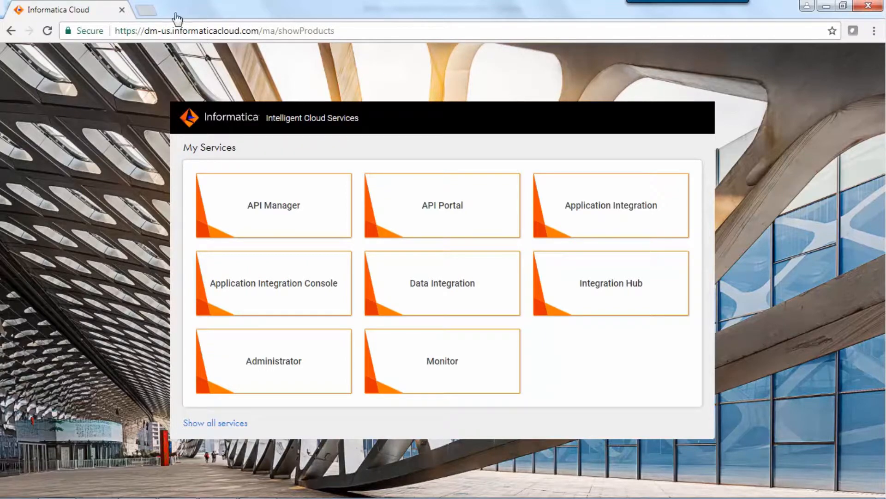
Create a new Mass Ingestion Task asset from the Data Integration service.
left_click(442, 282)
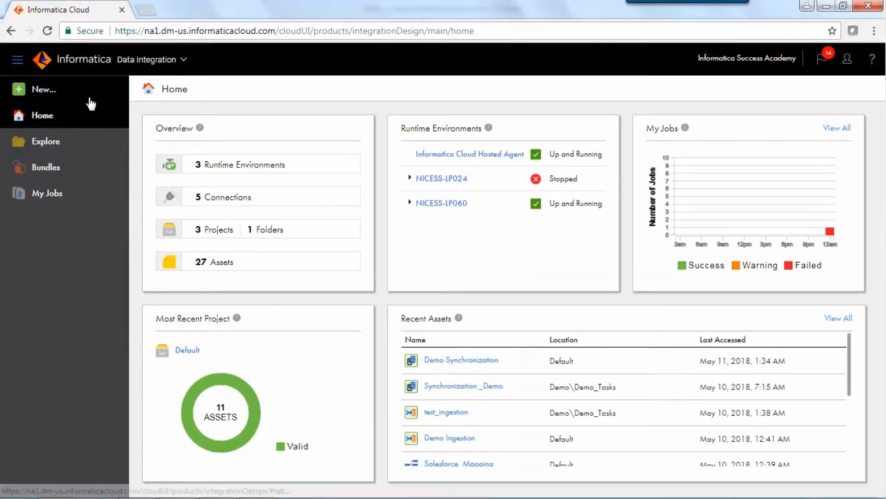
left_click(42, 89)
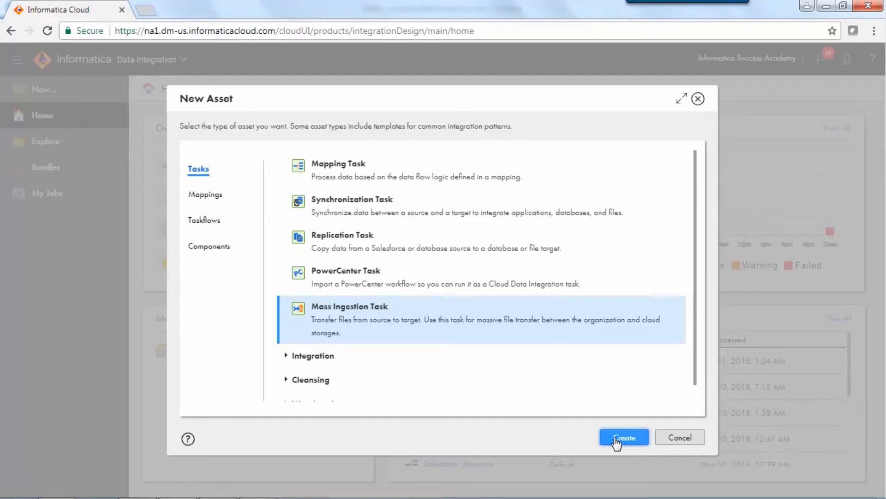
left_click(623, 437)
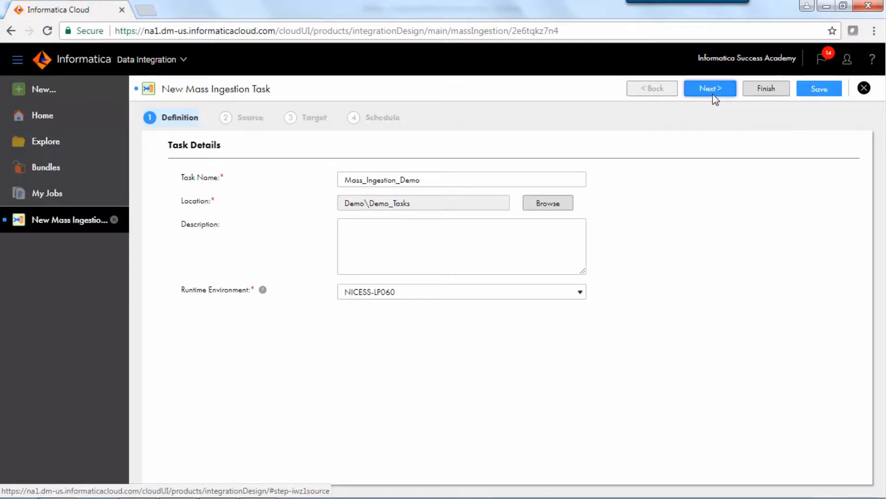
Accept the Mass_Ingestion_Demo definition in Demo\Demo_Tasks on NICESS-LP060 and advance to source setup.
left_click(709, 89)
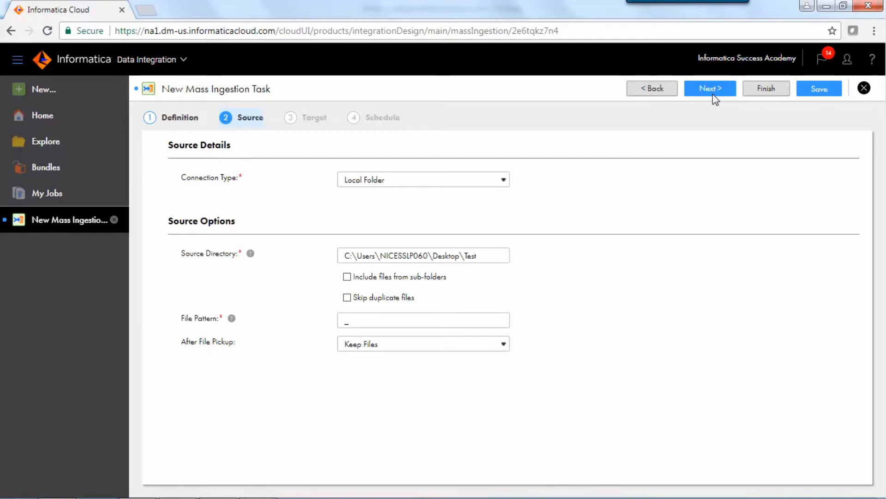
mouse_move(718, 100)
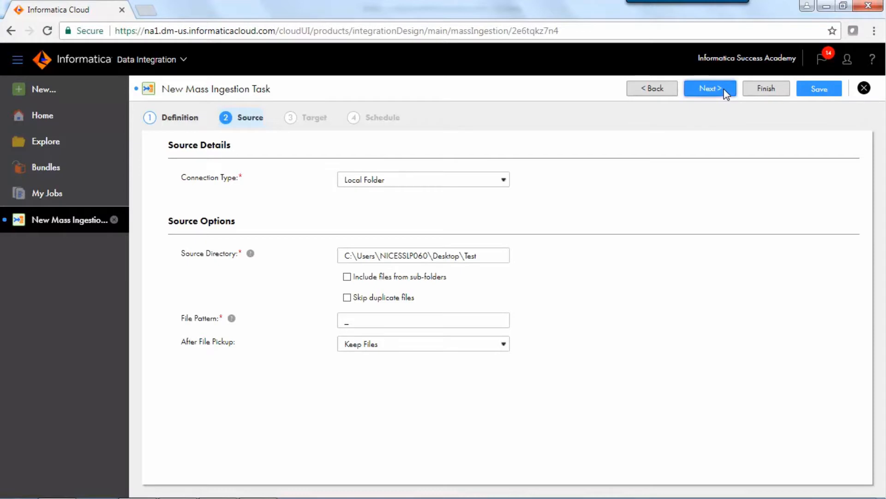
Set the target to Local Folder C:\ICS_Labs with Overwrite and continue to the Schedule step.
left_click(709, 89)
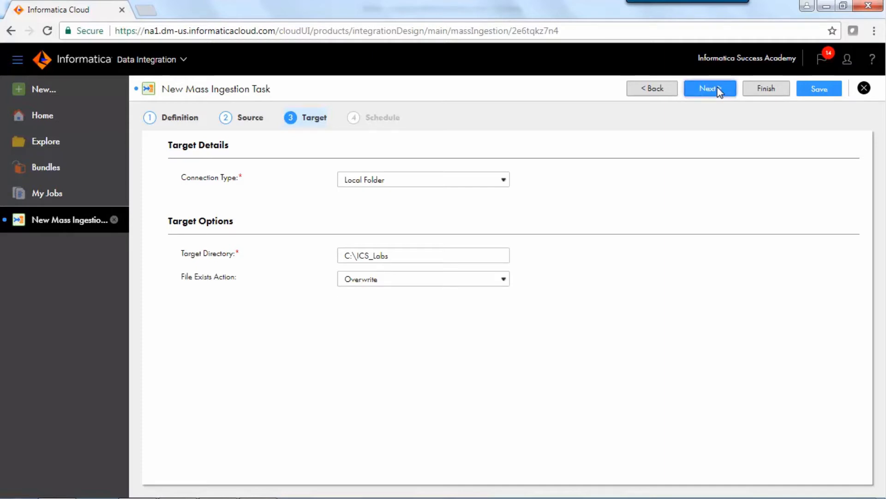
left_click(709, 89)
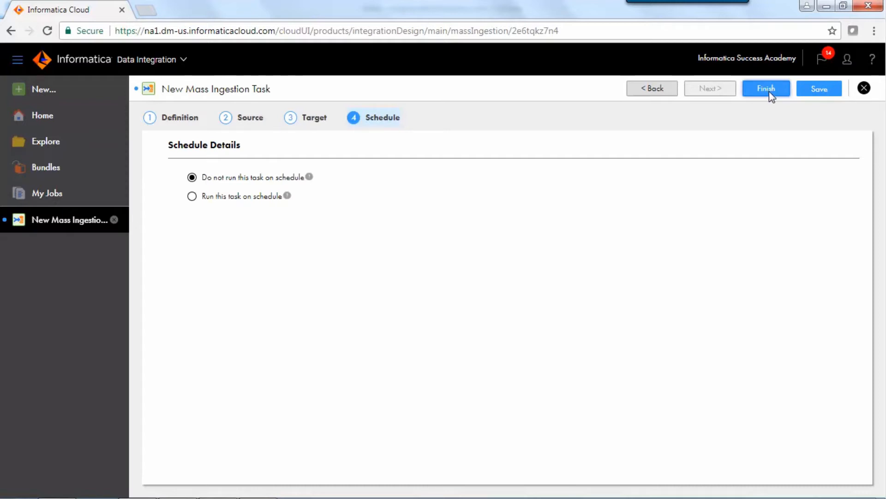
Finish the unscheduled task so Mass_Ingestion_Demo is saved into Demo_Tasks.
left_click(766, 89)
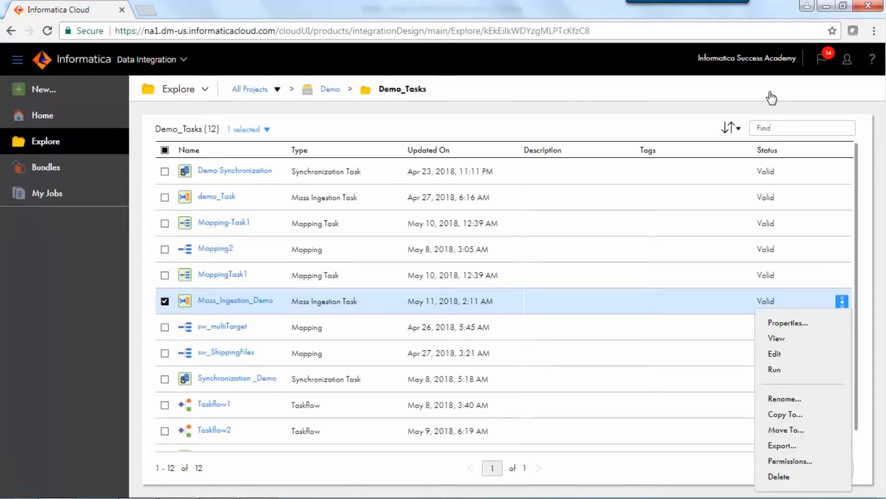
mouse_move(795, 354)
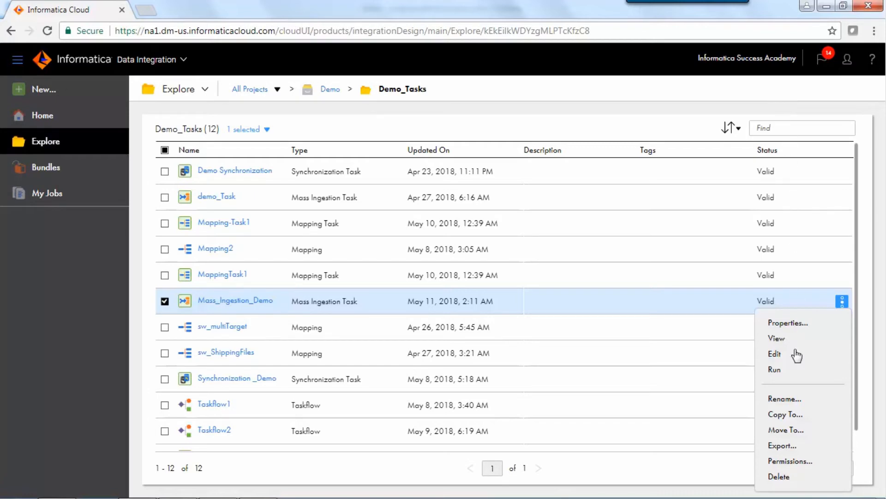
mouse_move(798, 372)
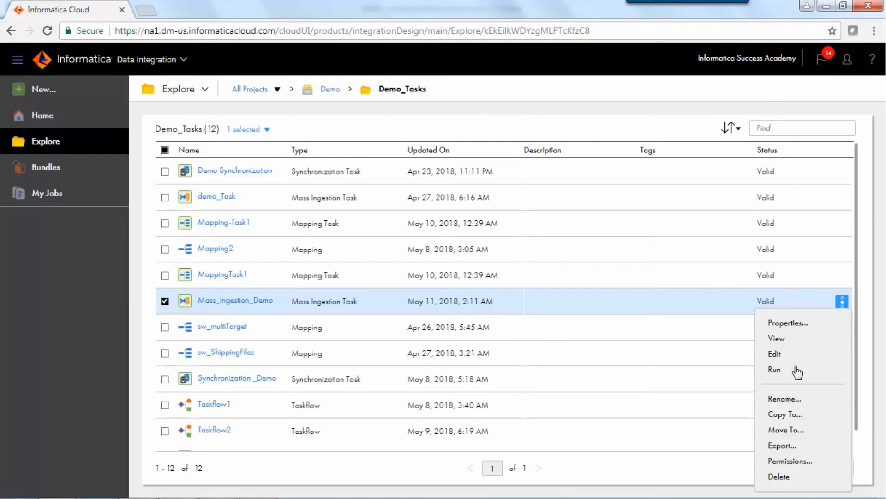